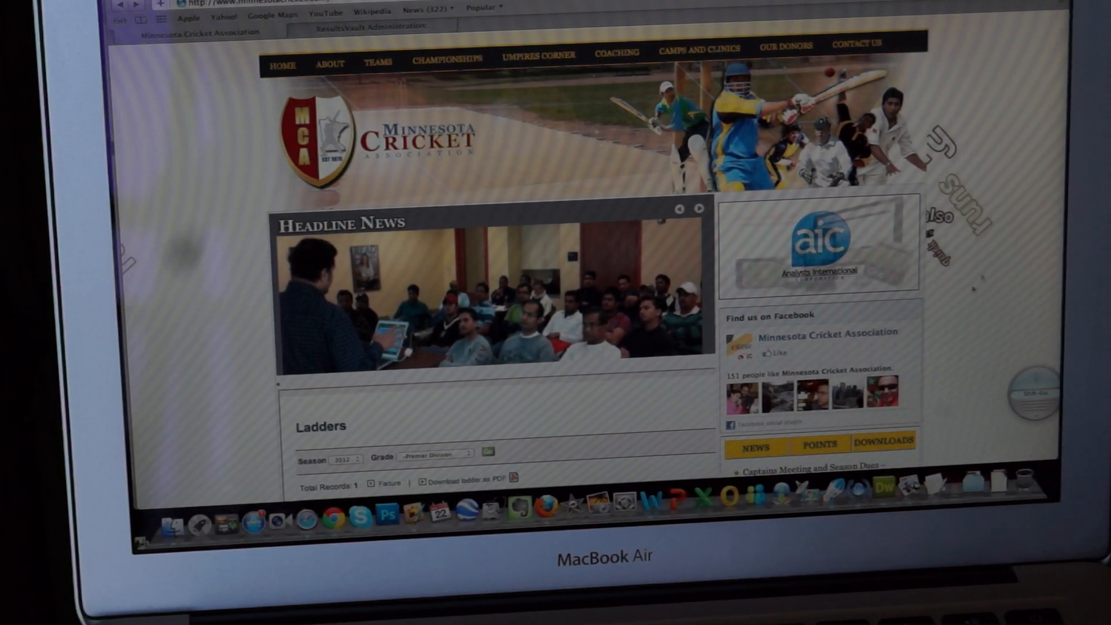
- Scroll down the MCA site and go to the SportzVault Administration login from the main menu
{"action": "scroll", "scroll_direction": "down", "scroll_amount": 3}
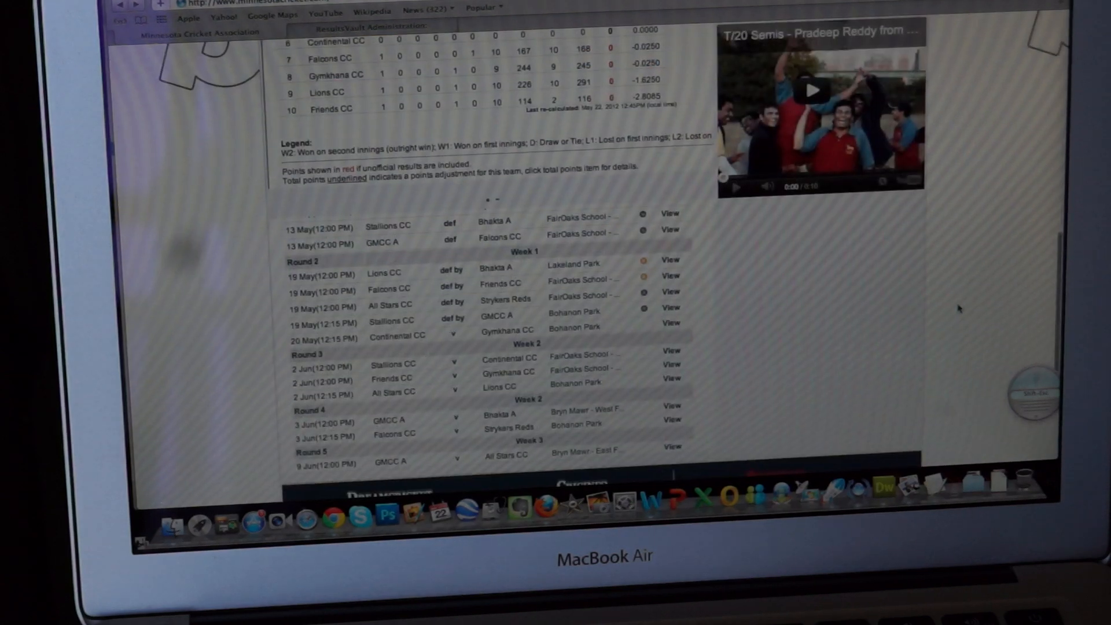
{"action": "scroll", "scroll_direction": "down", "scroll_amount": 3}
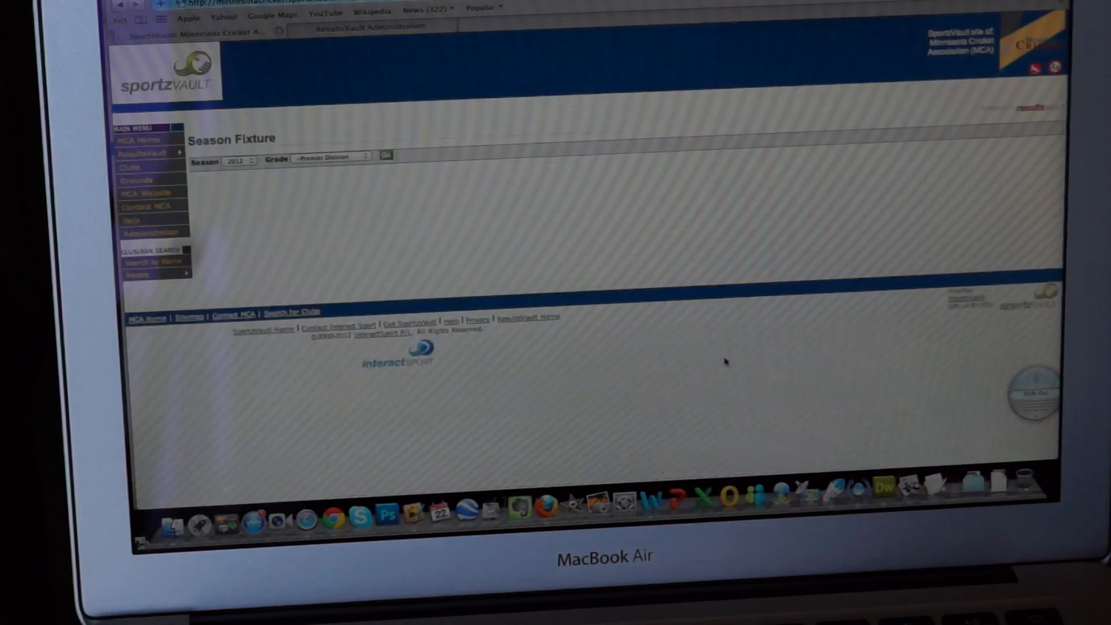
{"action": "mouse_move", "coordinate": [310, 246]}
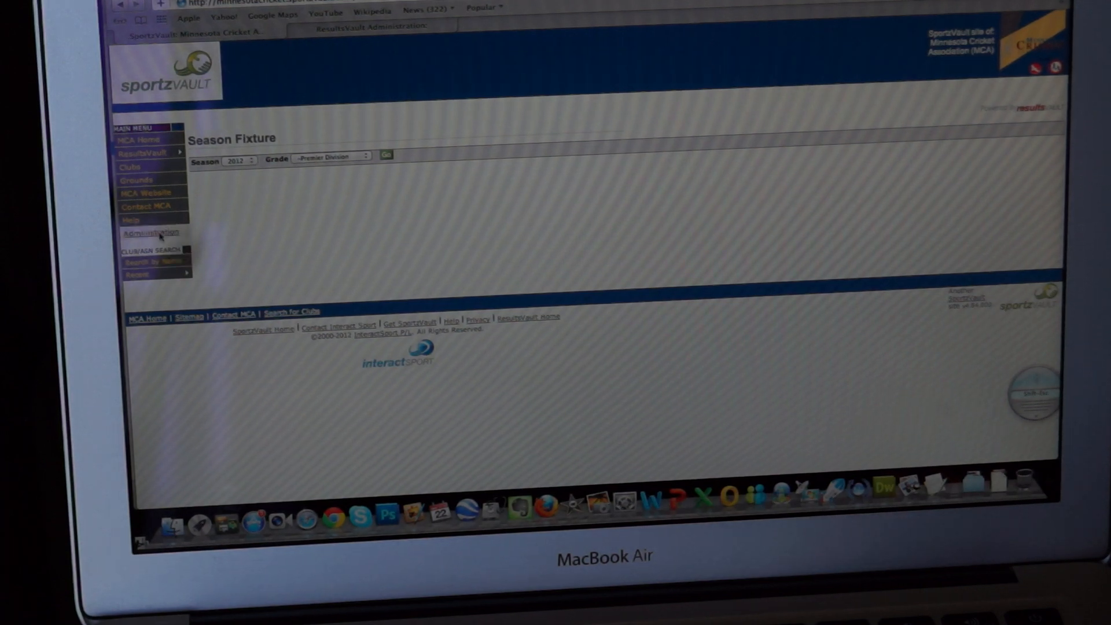
{"action": "left_click", "coordinate": [149, 231]}
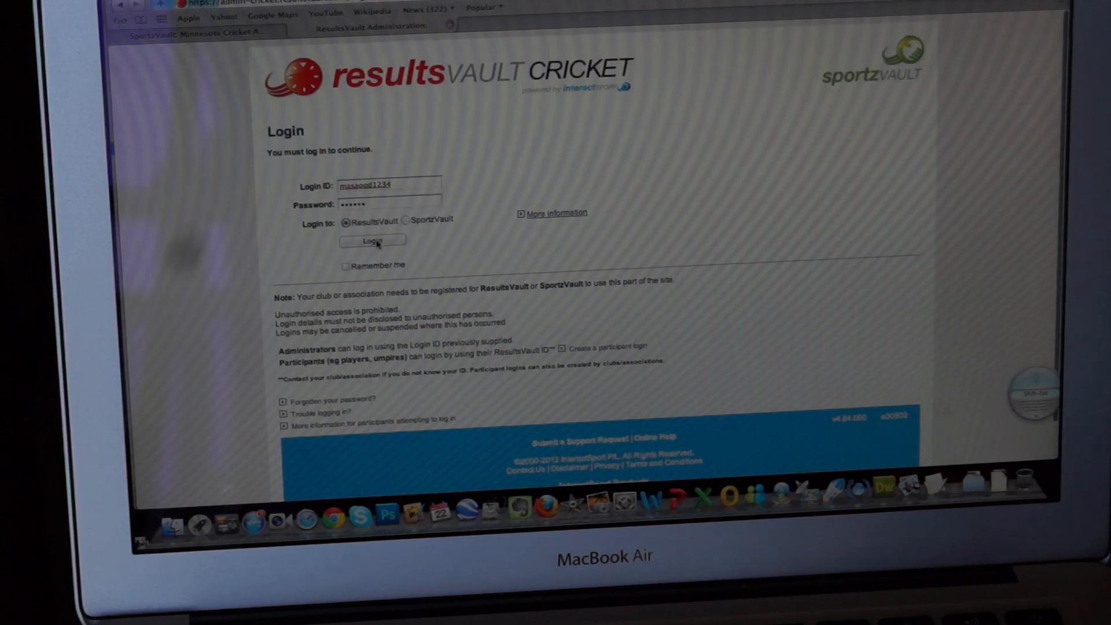
- Log in to ResultsVault and set the menu mode to Competition Management
{"action": "left_click", "coordinate": [374, 241]}
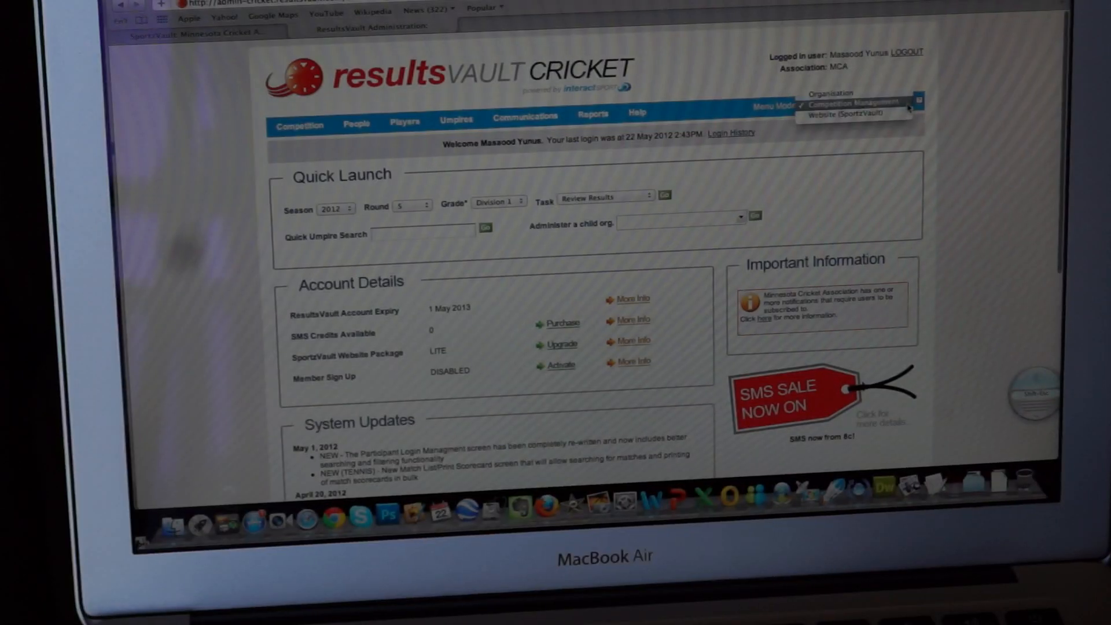
{"action": "left_click", "coordinate": [854, 103]}
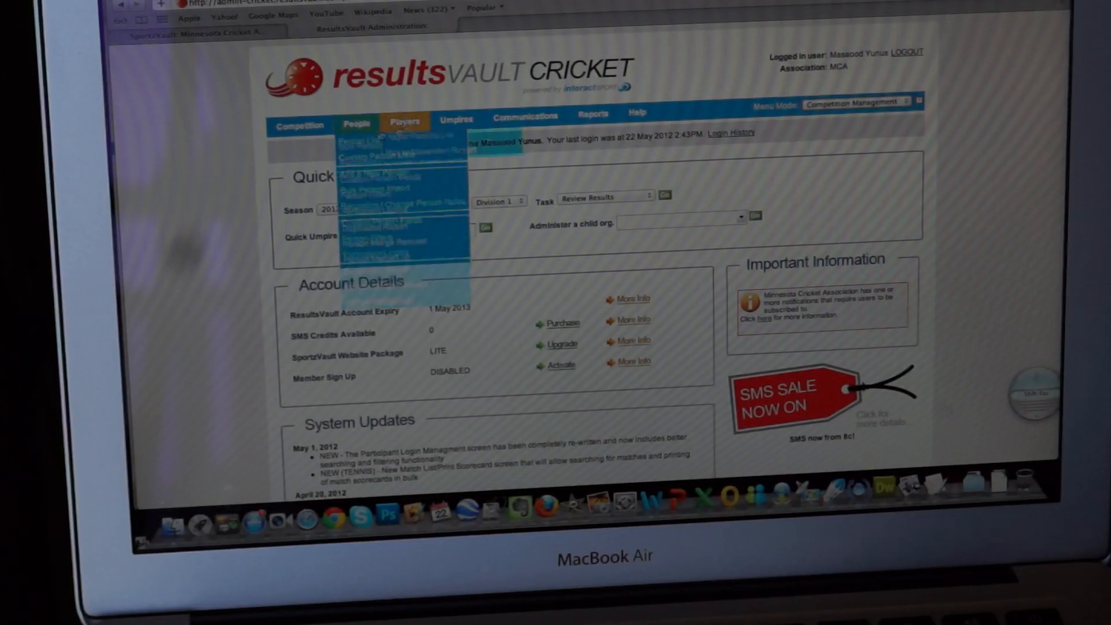
{"action": "left_click", "coordinate": [299, 126]}
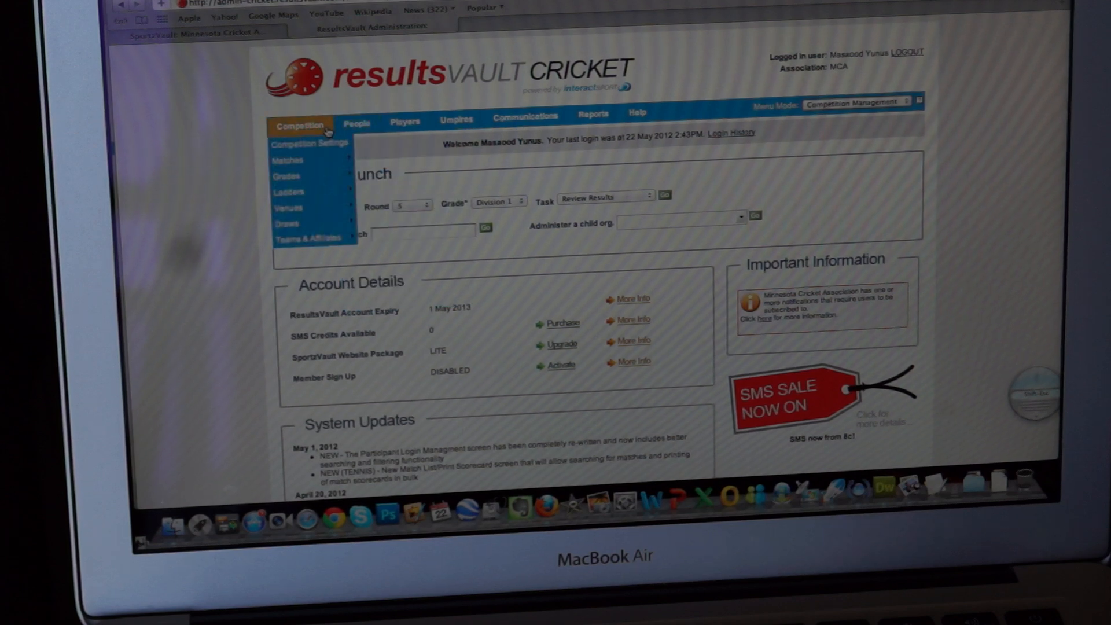
{"action": "mouse_move", "coordinate": [287, 160]}
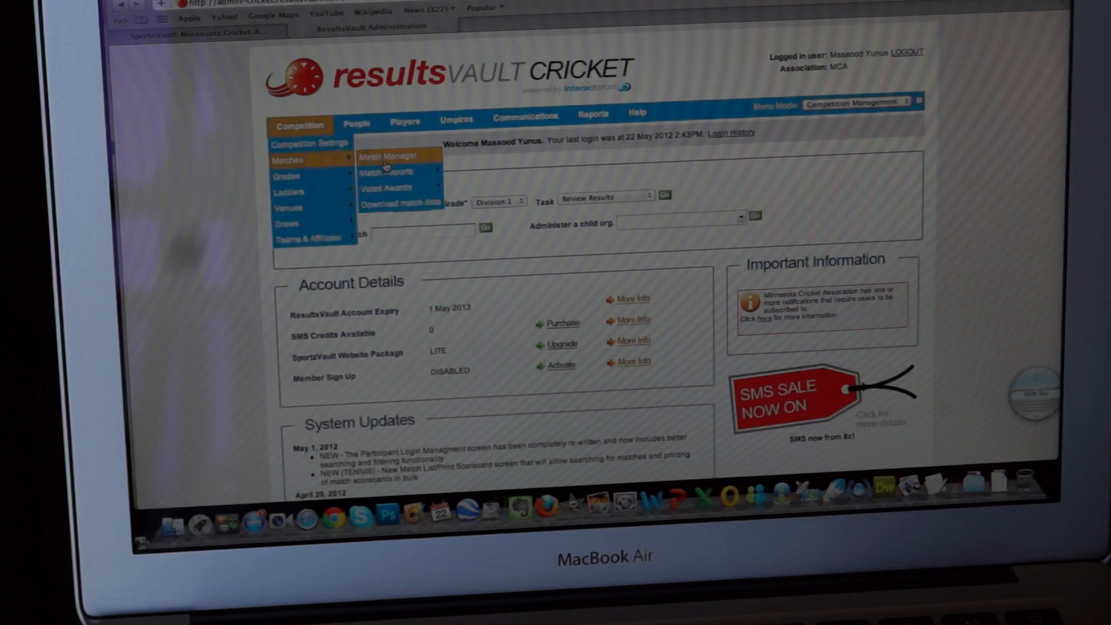
- In Match Manager, search all-grade matches for the custom date range 24 May – 14 June 2012
{"action": "left_click", "coordinate": [387, 157]}
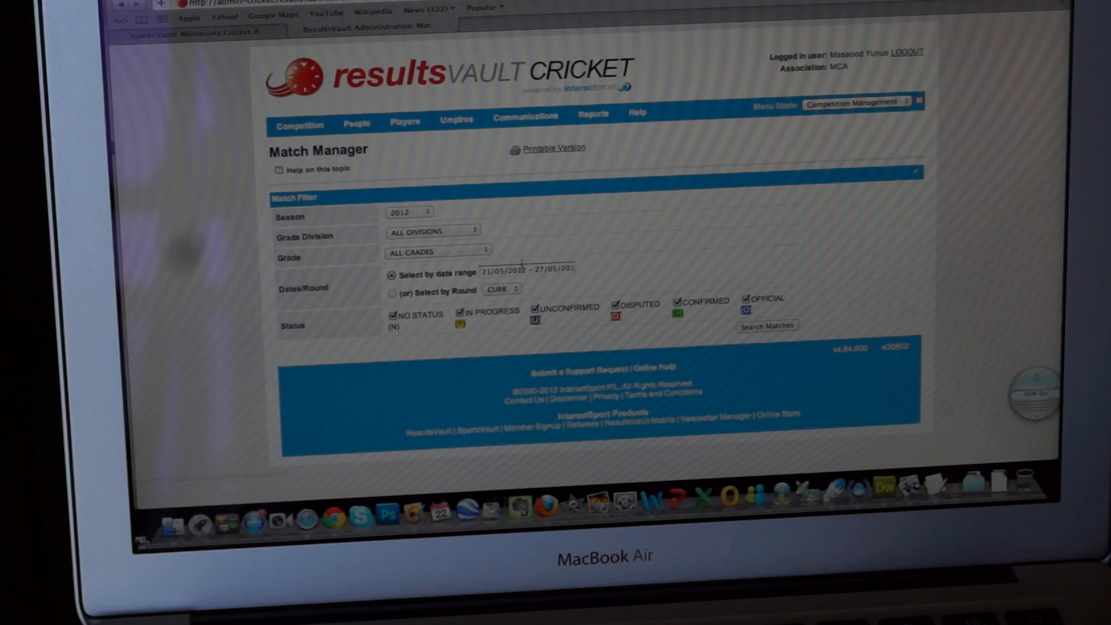
{"action": "left_click", "coordinate": [528, 268]}
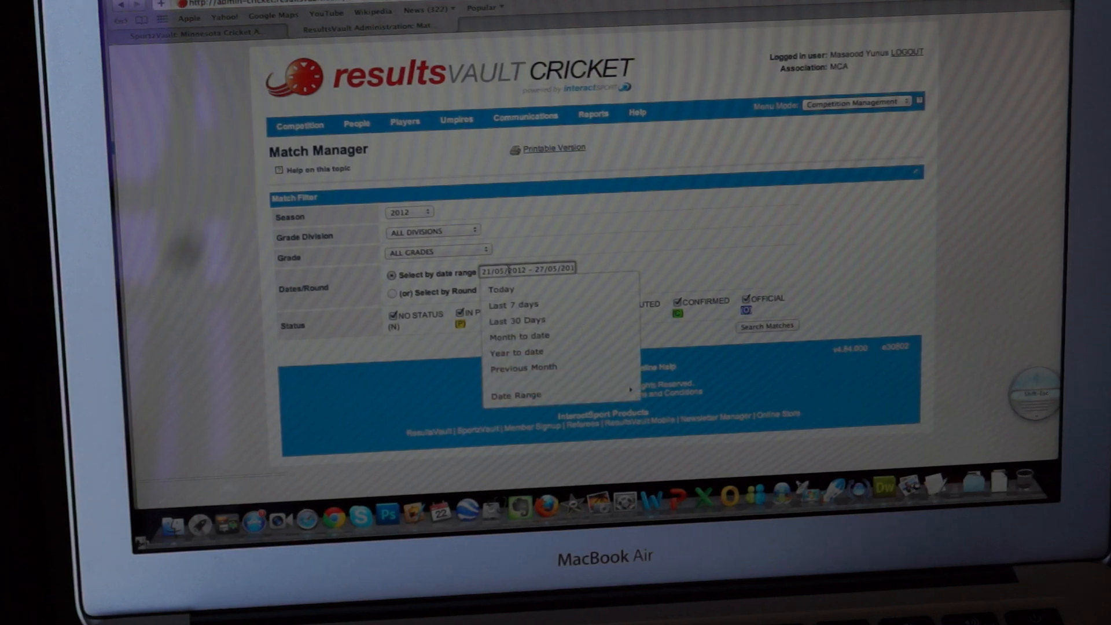
{"action": "mouse_move", "coordinate": [518, 396]}
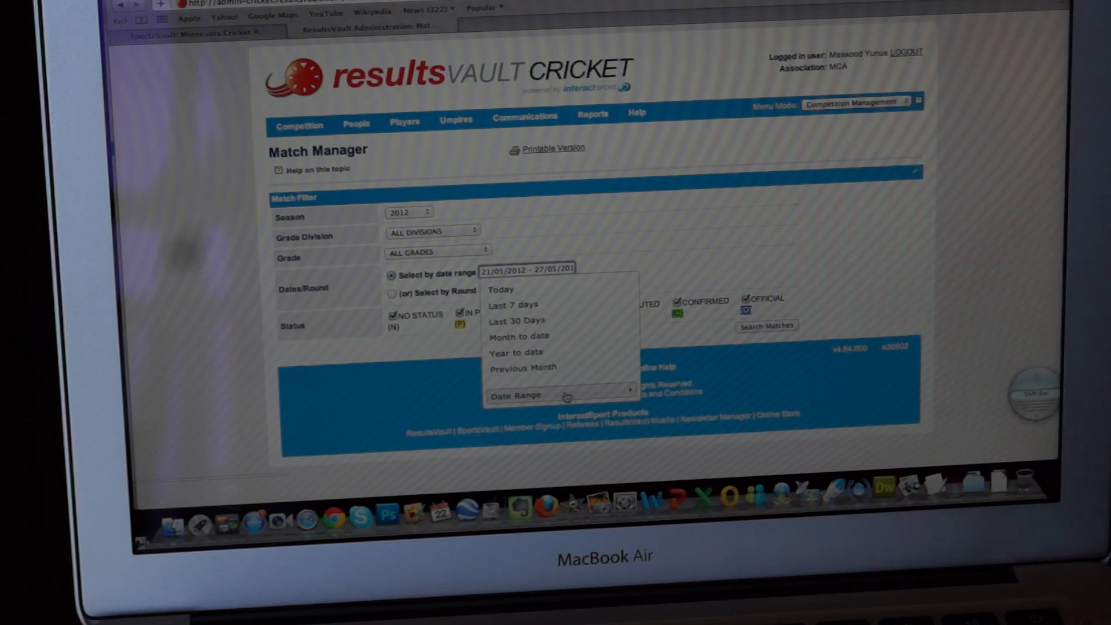
{"action": "left_click", "coordinate": [516, 394]}
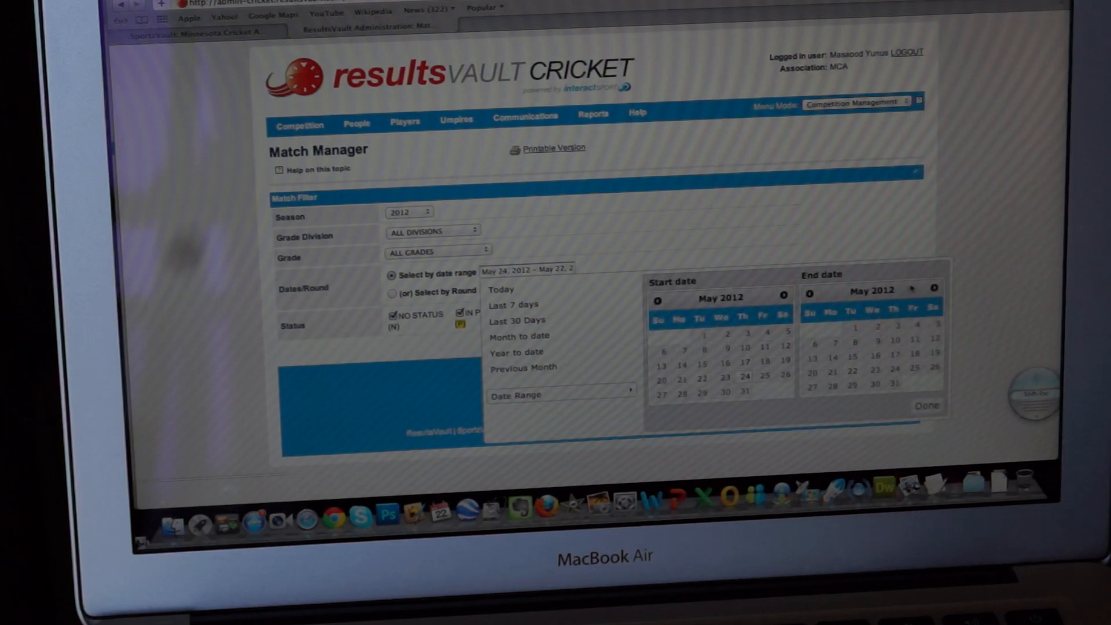
{"action": "left_click", "coordinate": [934, 288]}
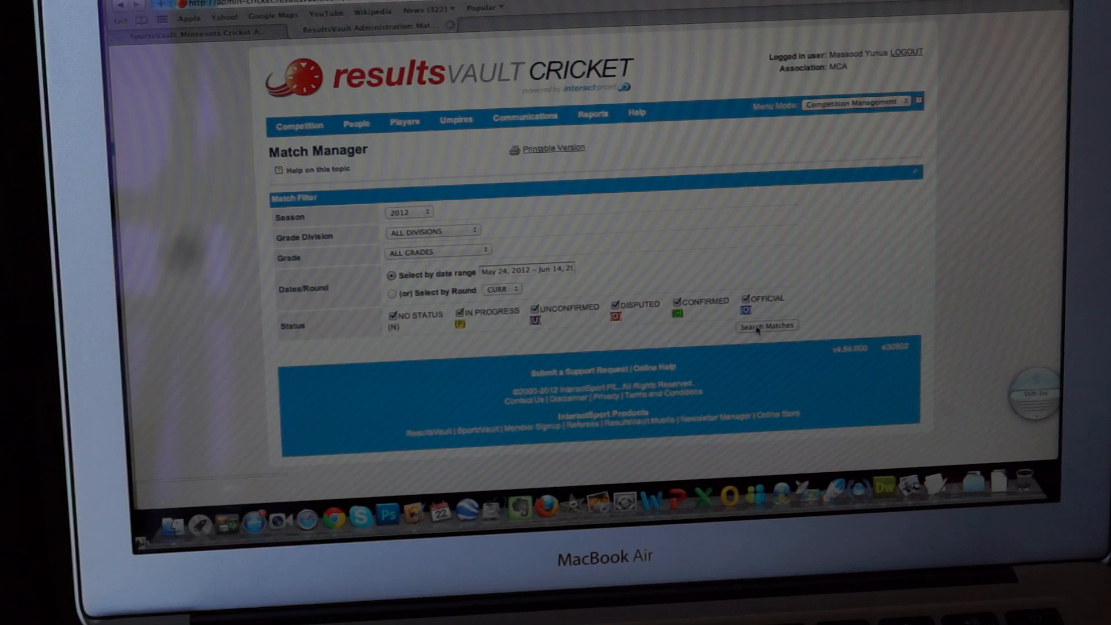
{"action": "left_click", "coordinate": [765, 325]}
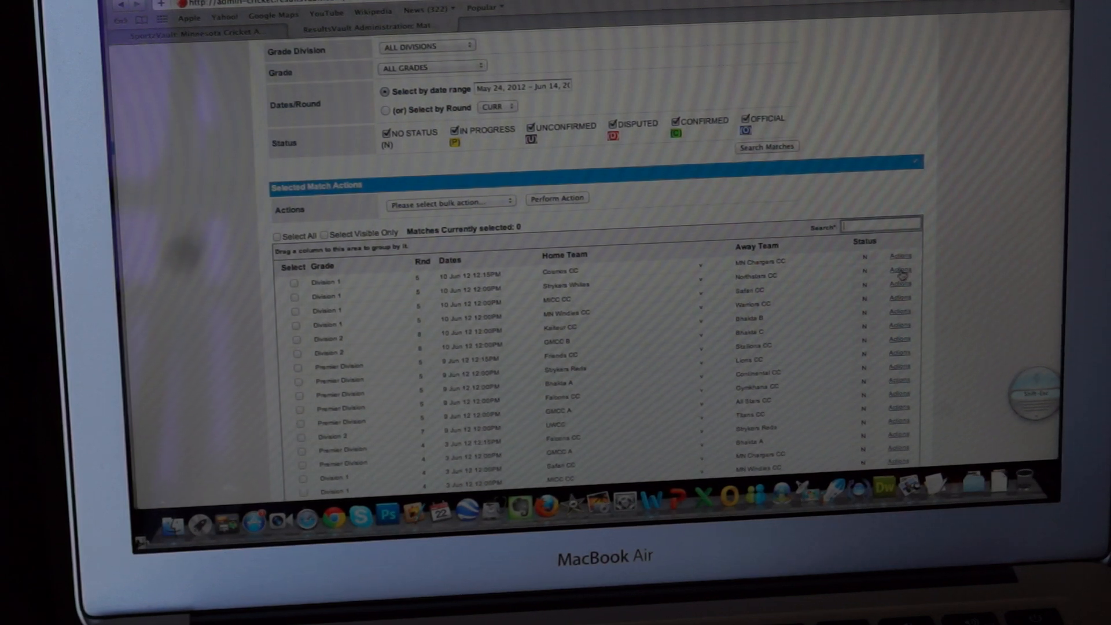
- Start team selection for the Round 5 Strykers Whites v Northstars CC fixture on 10 Jun 2012
{"action": "left_click", "coordinate": [899, 284]}
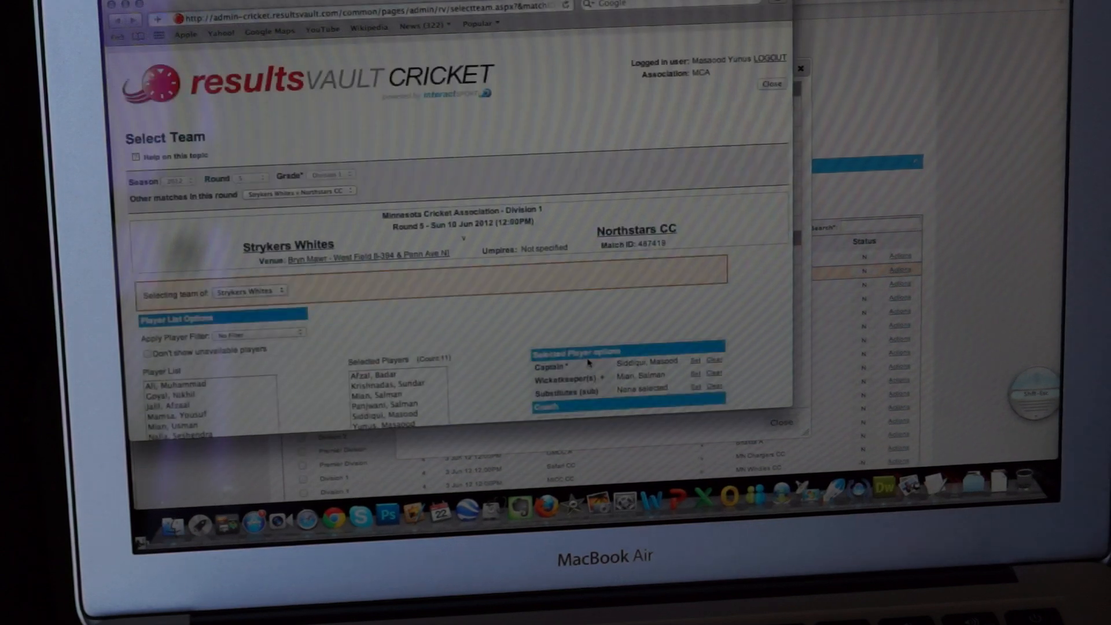
{"action": "scroll", "scroll_direction": "down", "scroll_amount": 3}
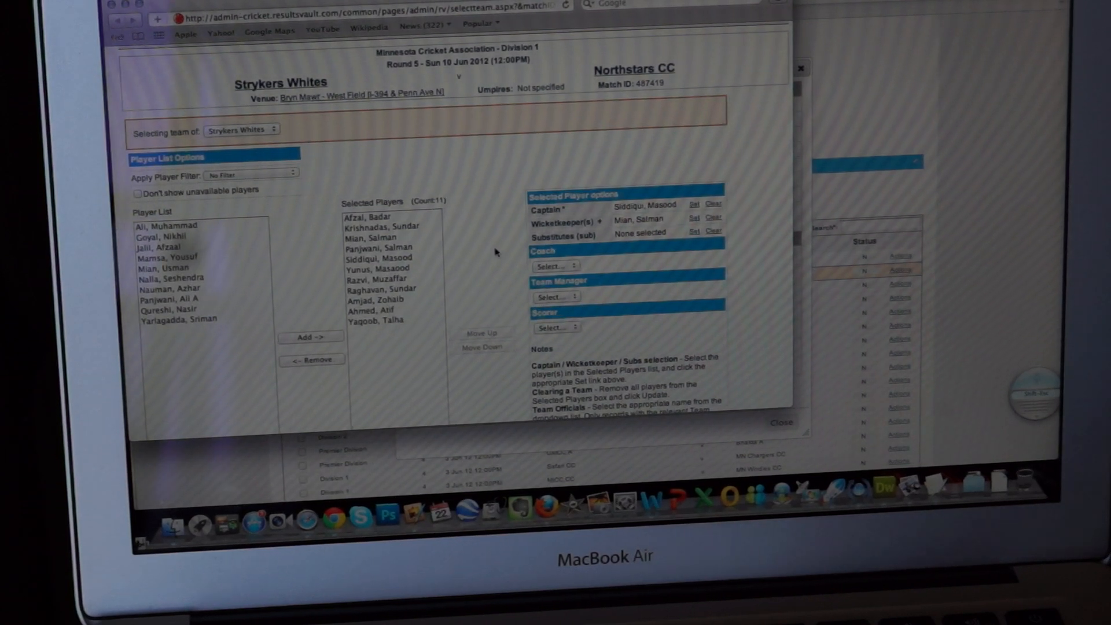
{"action": "scroll", "scroll_direction": "down", "scroll_amount": 3}
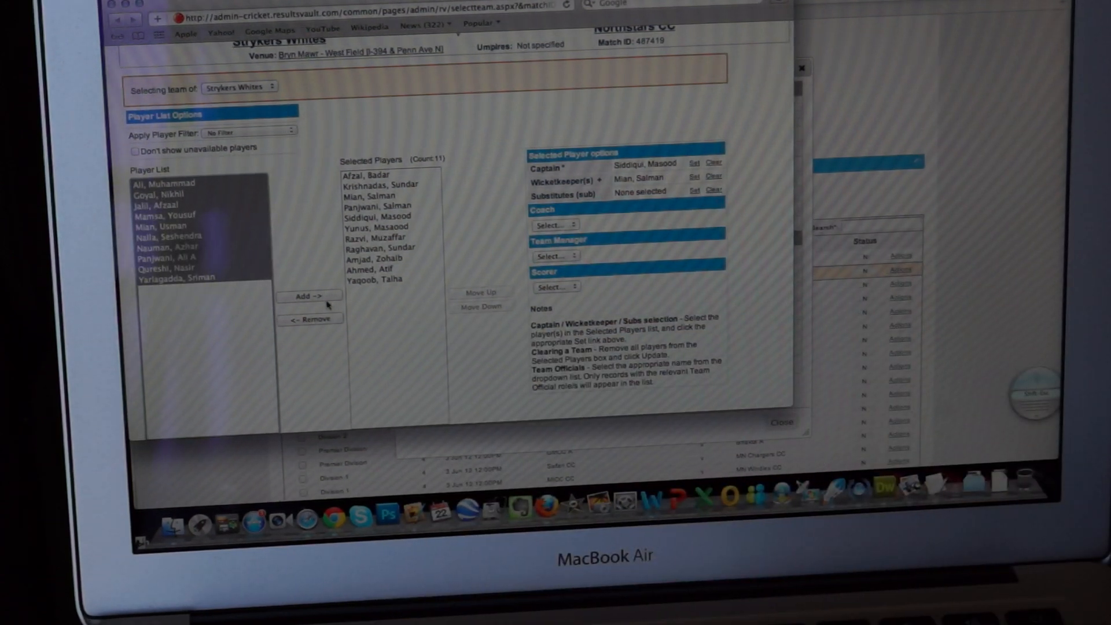
- Add all listed players to the Strykers Whites squad, pick roster players, and save the selection
{"action": "left_click", "coordinate": [308, 297]}
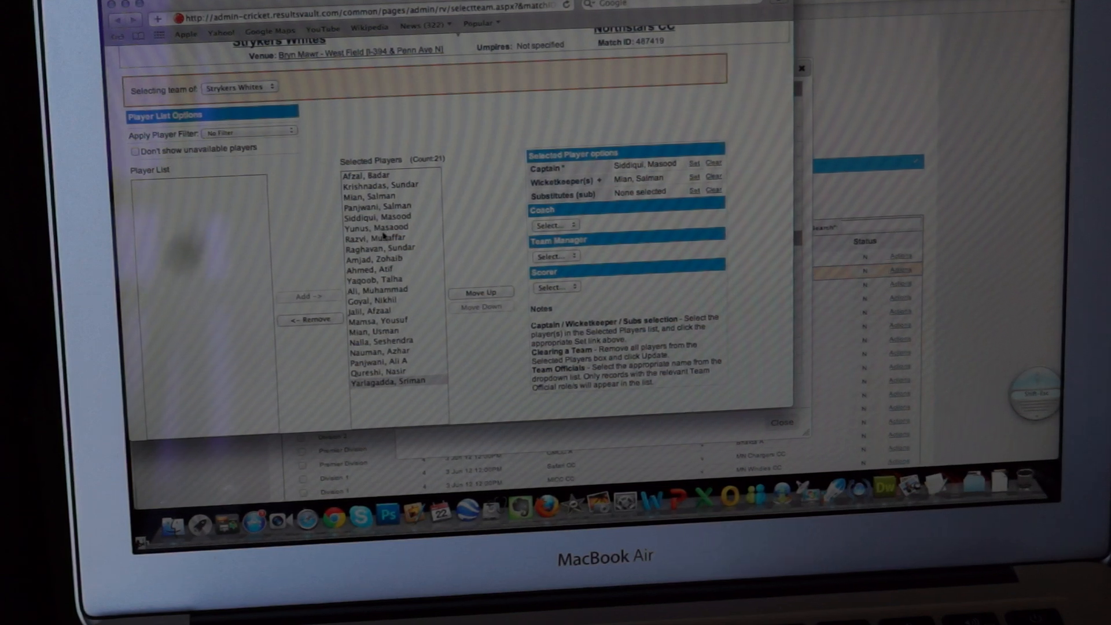
{"action": "left_click", "coordinate": [379, 216]}
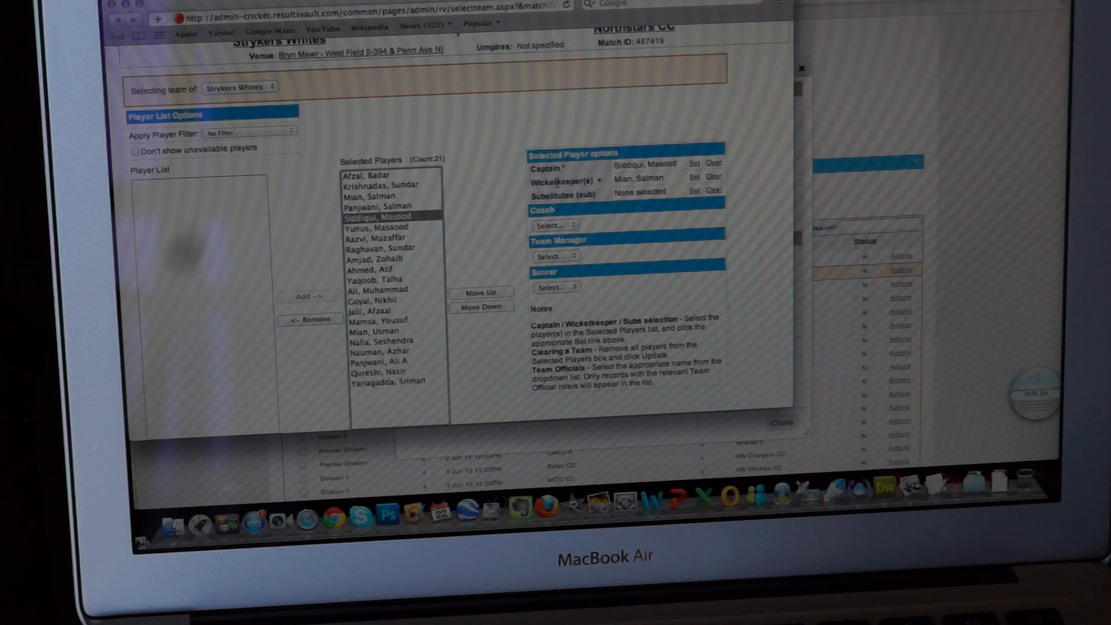
{"action": "left_click", "coordinate": [381, 249]}
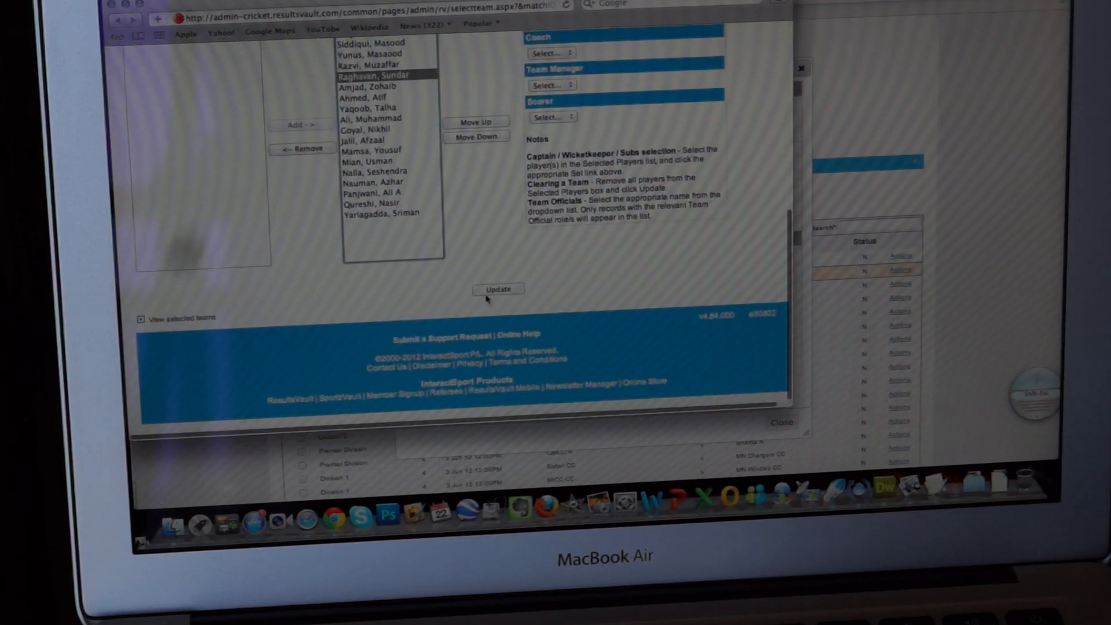
{"action": "left_click", "coordinate": [498, 290]}
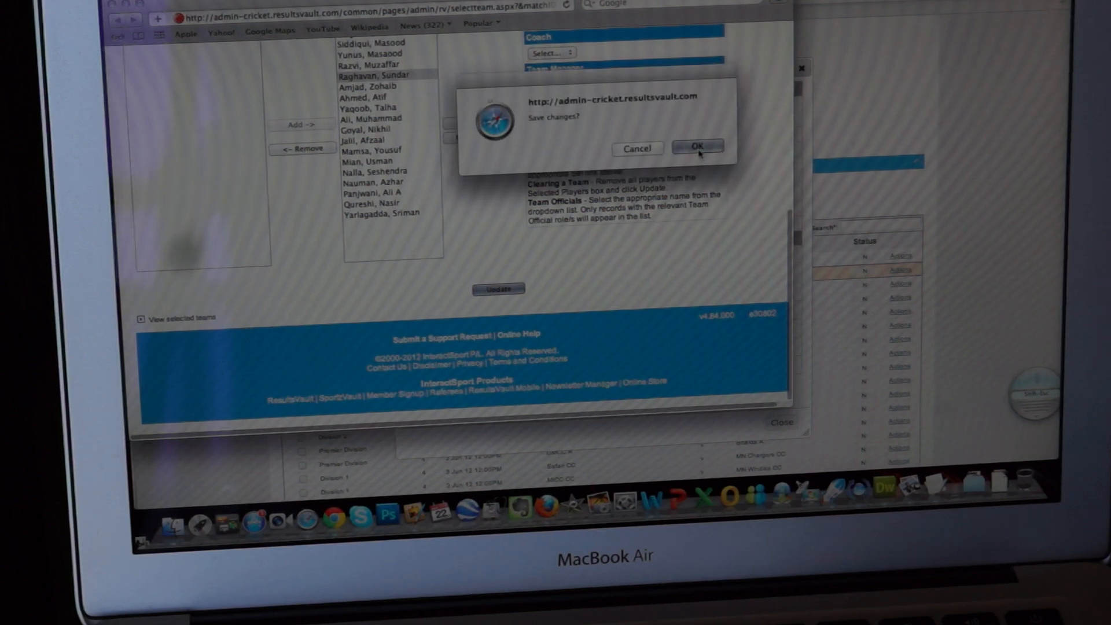
{"action": "left_click", "coordinate": [697, 147]}
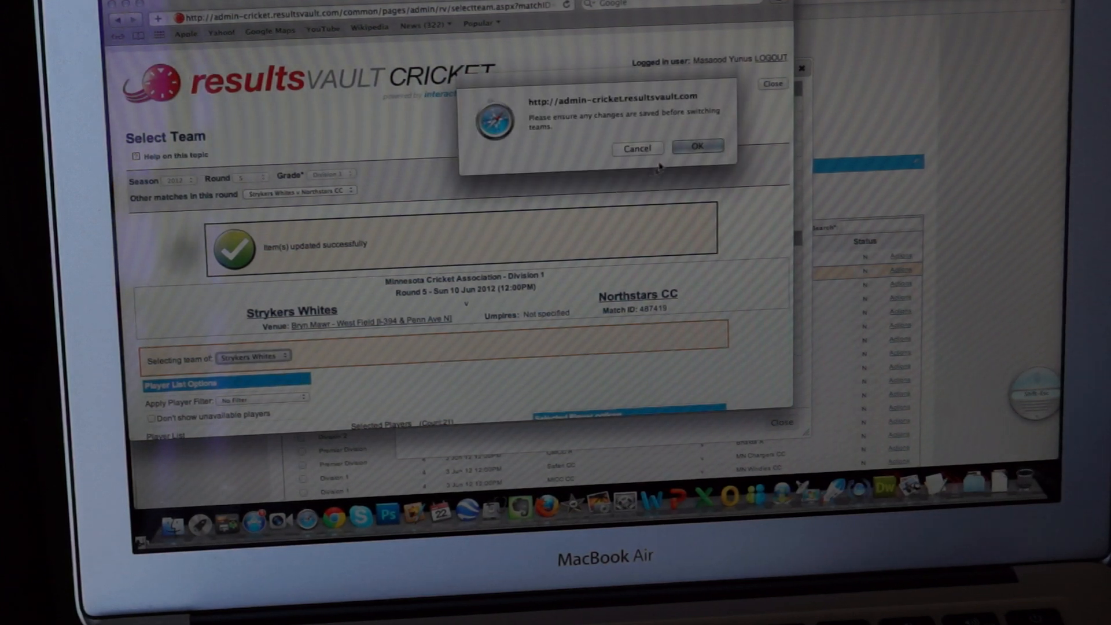
- Switch to Northstars CC and save its eleven with captain and wicketkeeper assigned
{"action": "left_click", "coordinate": [697, 147]}
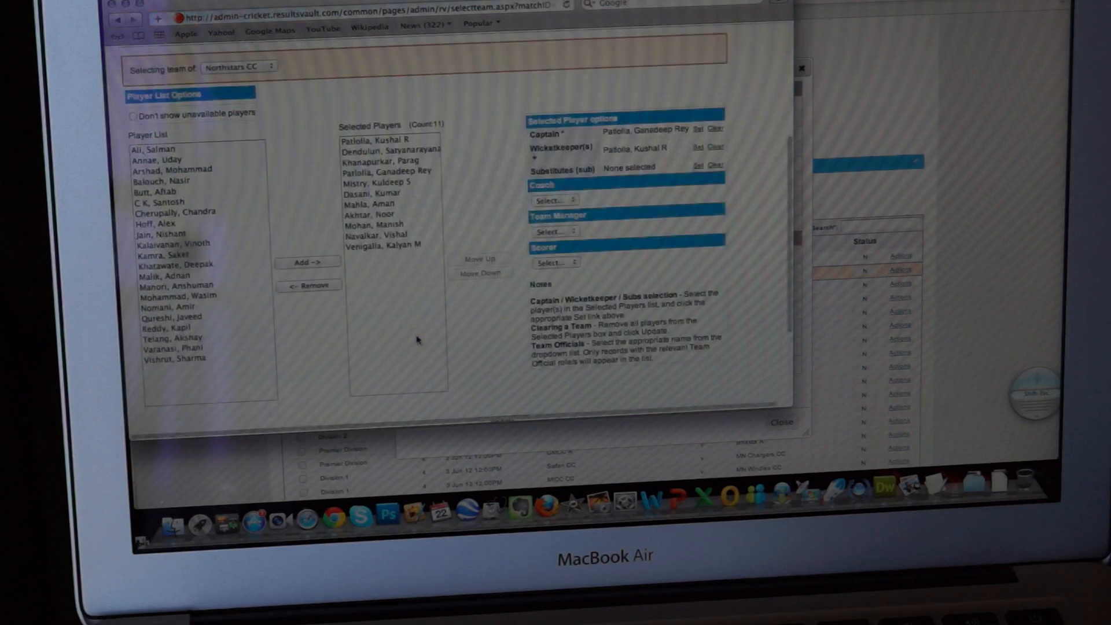
{"action": "mouse_move", "coordinate": [390, 215]}
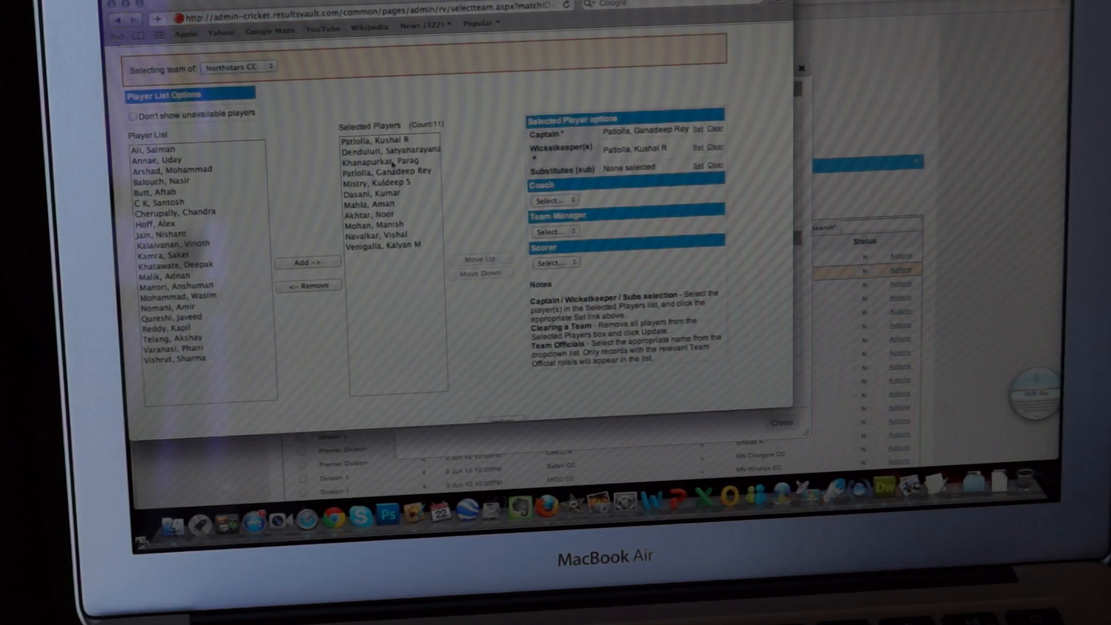
{"action": "mouse_move", "coordinate": [223, 368]}
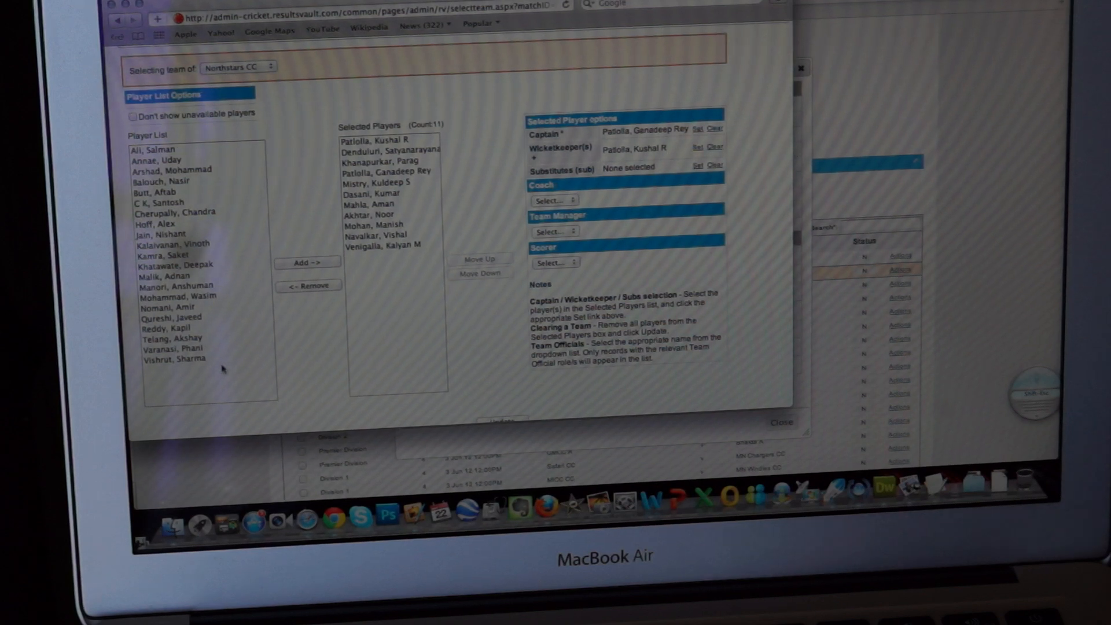
{"action": "mouse_move", "coordinate": [339, 240]}
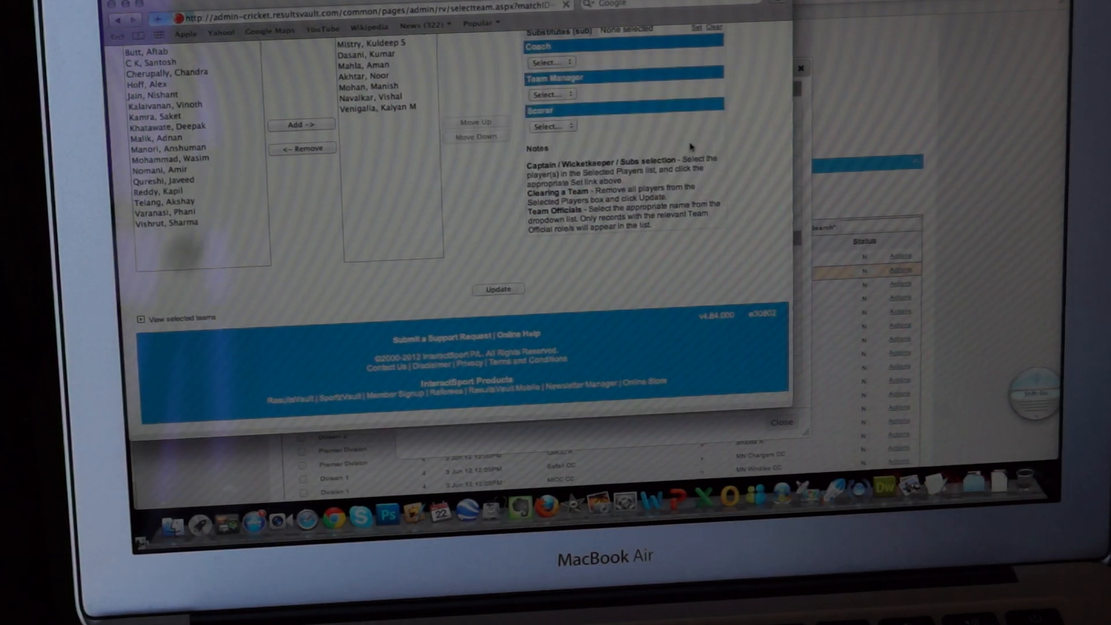
{"action": "left_click", "coordinate": [498, 290]}
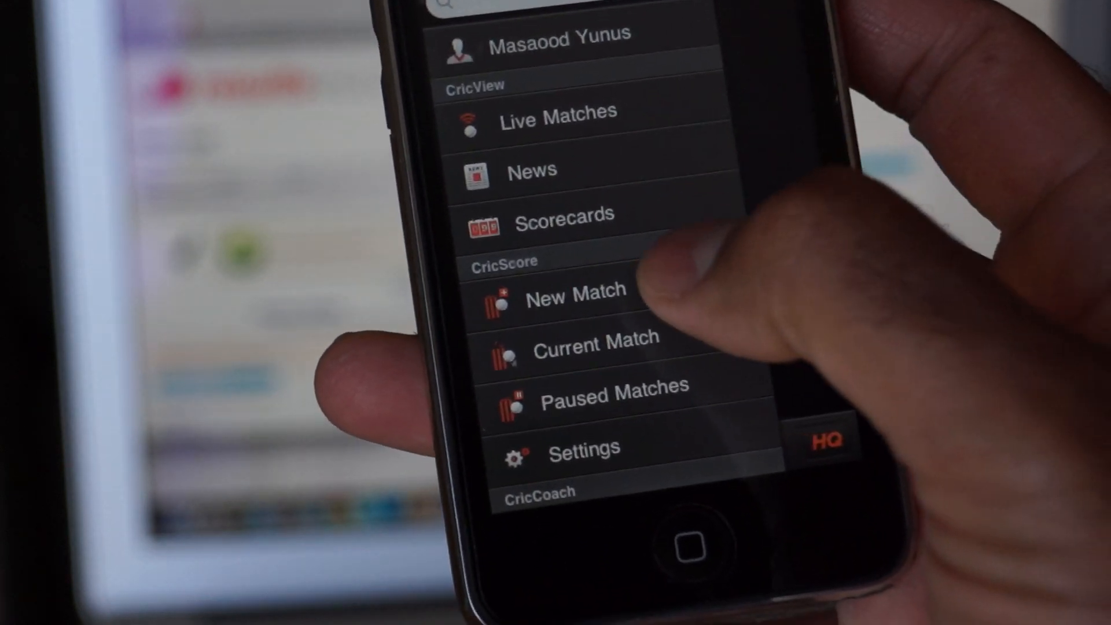
- Start a new match in CricHQ, discarding the unfinished one and accepting the loss of its data
{"action": "left_click", "coordinate": [577, 289]}
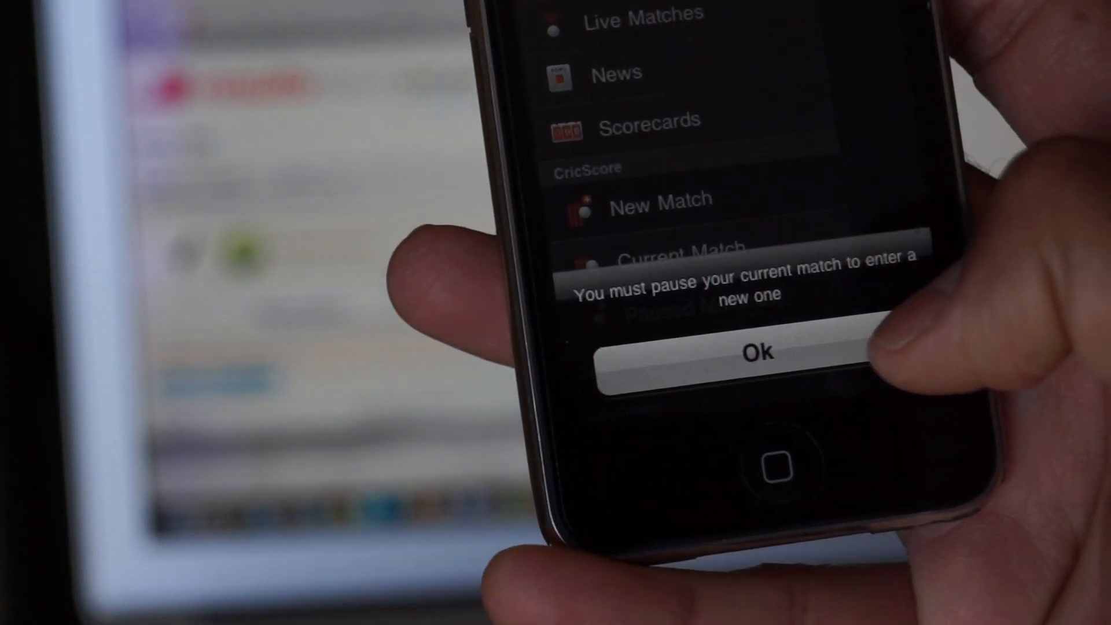
{"action": "left_click", "coordinate": [755, 354]}
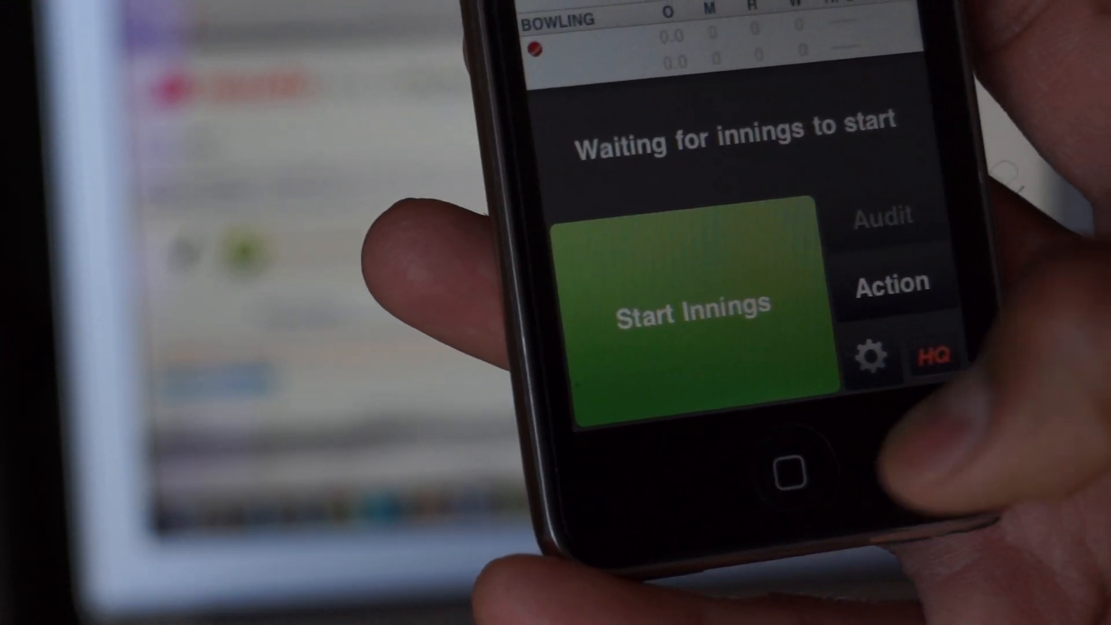
{"action": "left_click", "coordinate": [892, 282]}
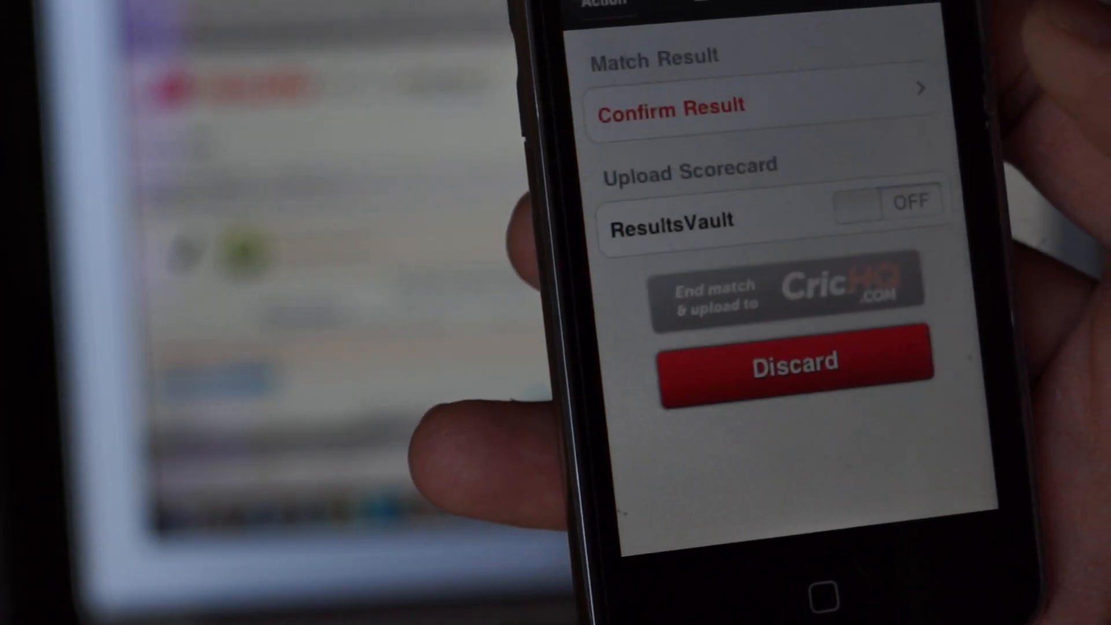
{"action": "left_click", "coordinate": [793, 360]}
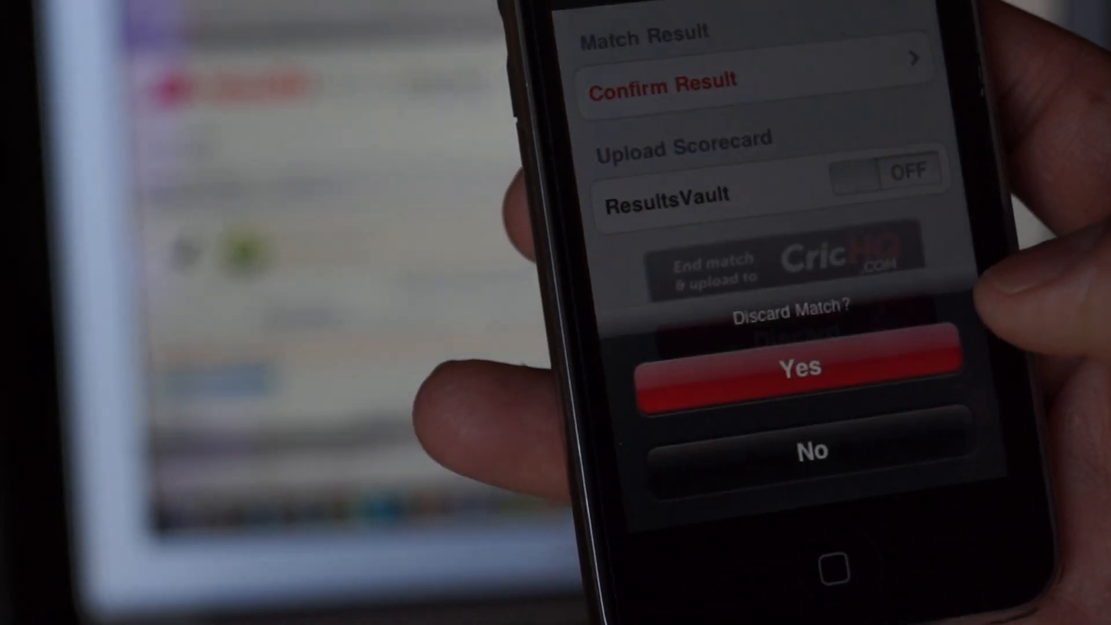
{"action": "left_click", "coordinate": [794, 367]}
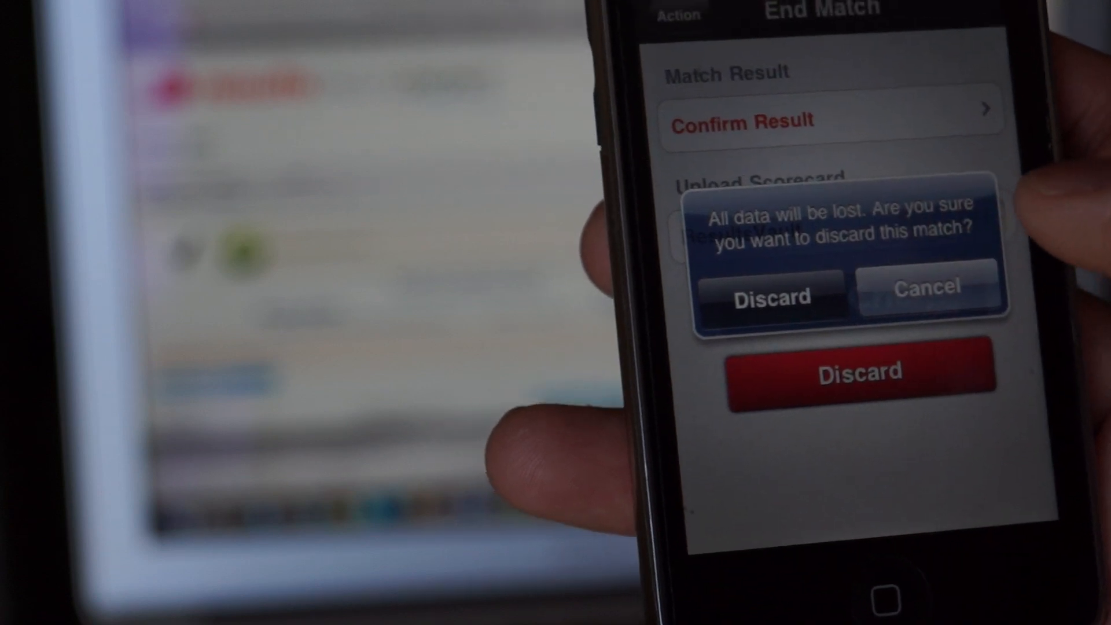
{"action": "left_click", "coordinate": [771, 296]}
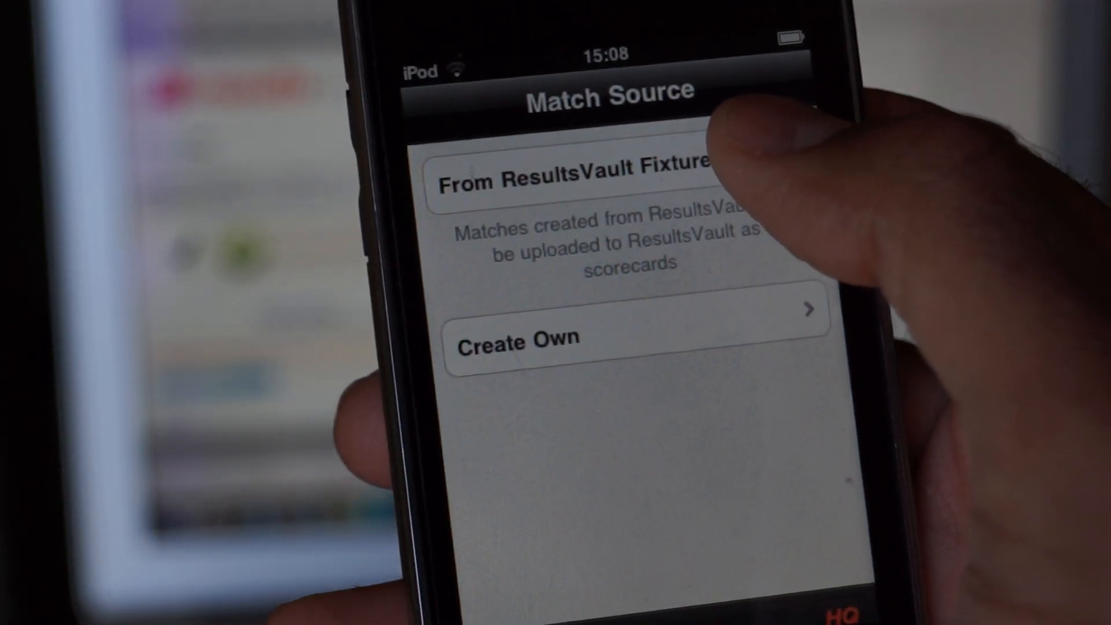
- Search ResultsVault fixtures online for the club name 'northstars'
{"action": "left_click", "coordinate": [574, 181]}
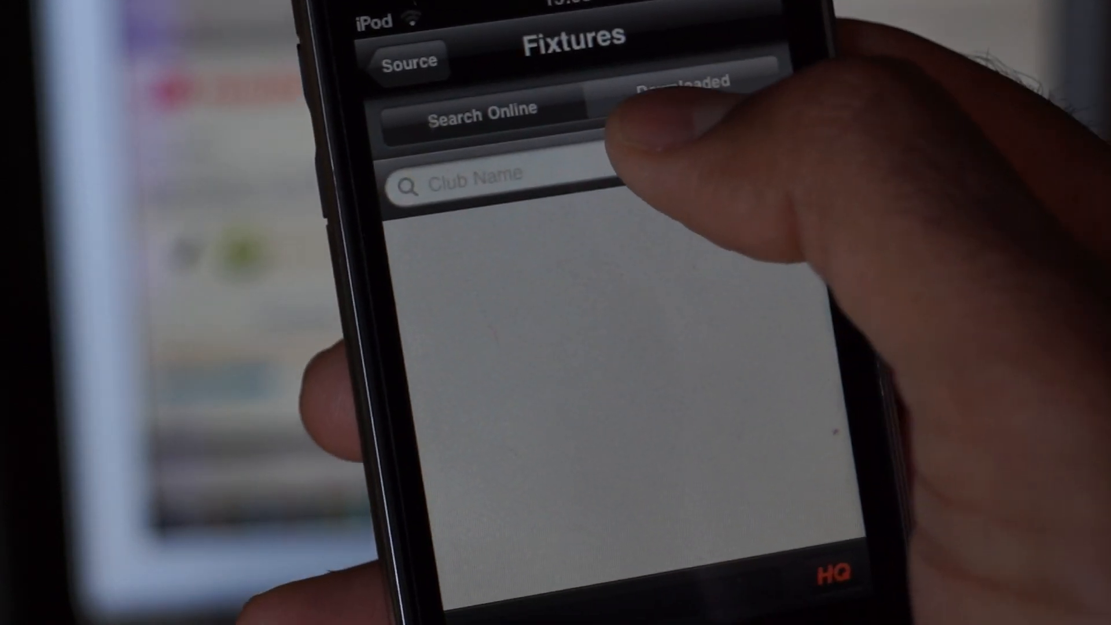
{"action": "left_click", "coordinate": [497, 184]}
{"action": "type", "text": "norths"}
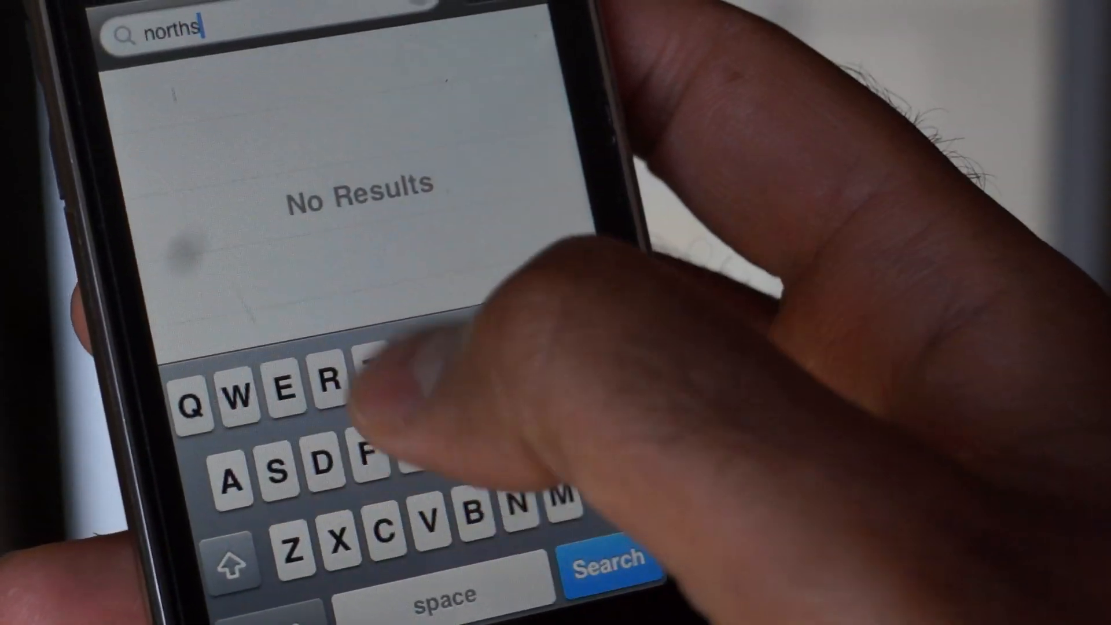
{"action": "type", "text": "tars"}
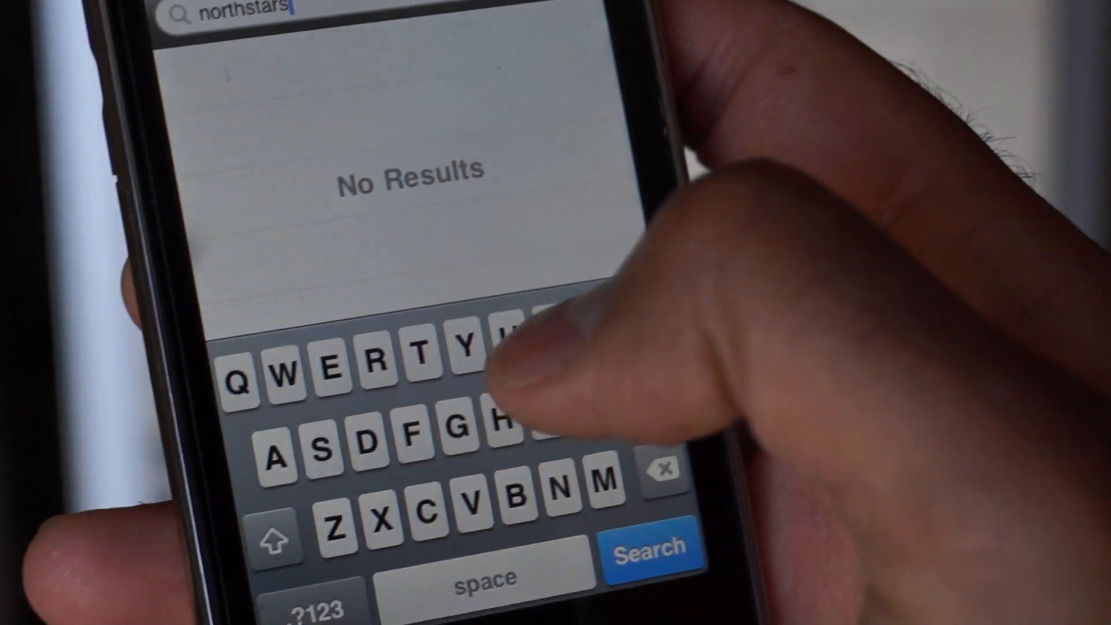
{"action": "left_click", "coordinate": [636, 547]}
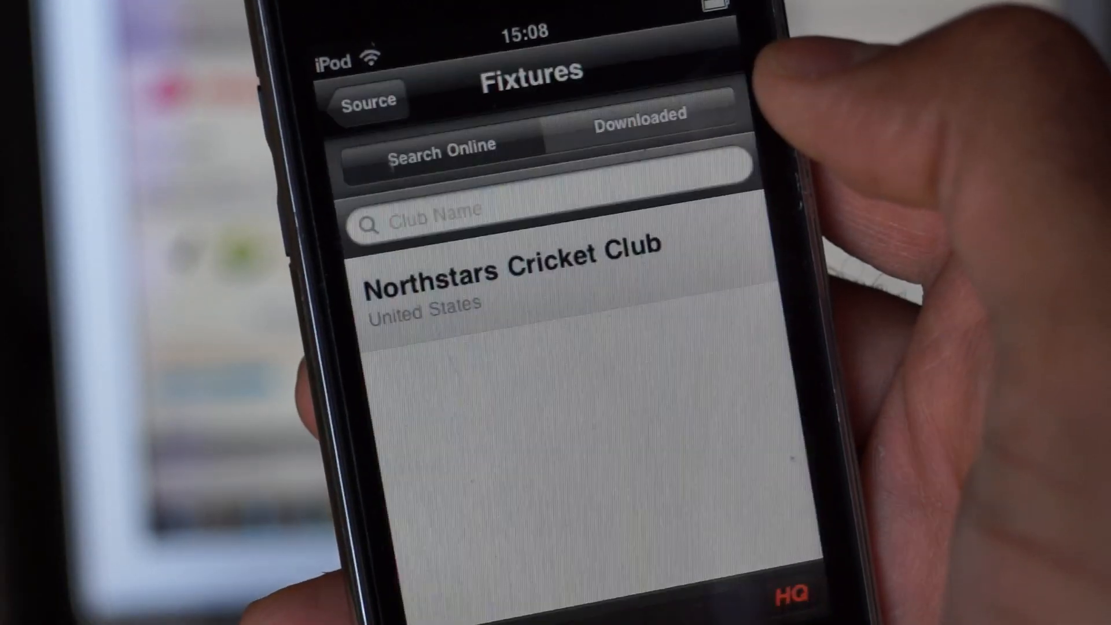
- Choose the Northstars fixture and set the match format to Two Innings Match
{"action": "left_click", "coordinate": [511, 283]}
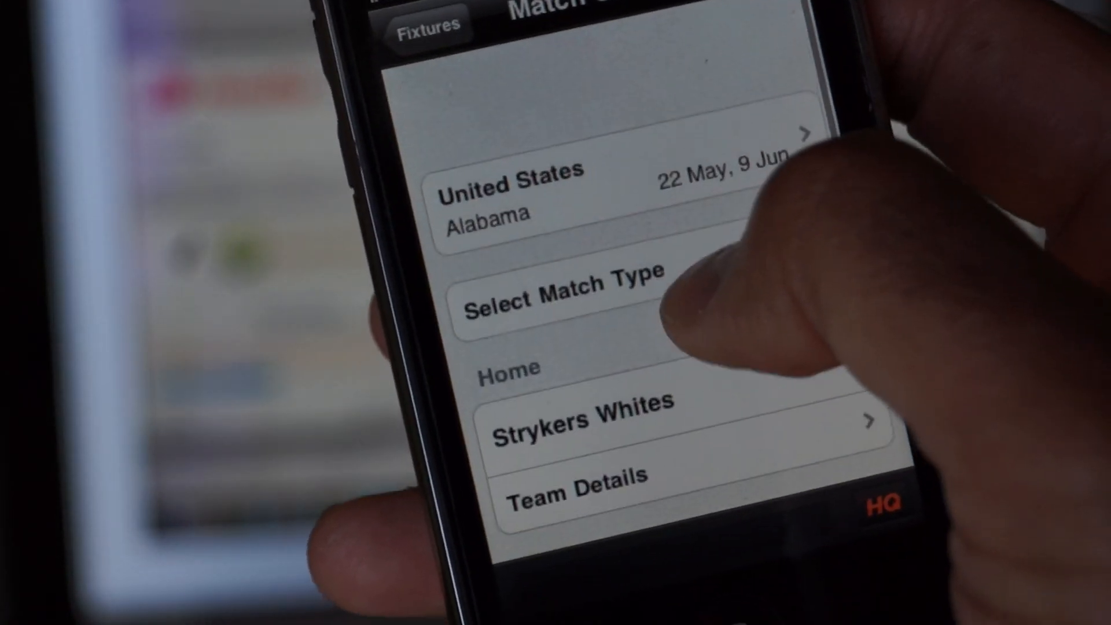
{"action": "left_click", "coordinate": [617, 173]}
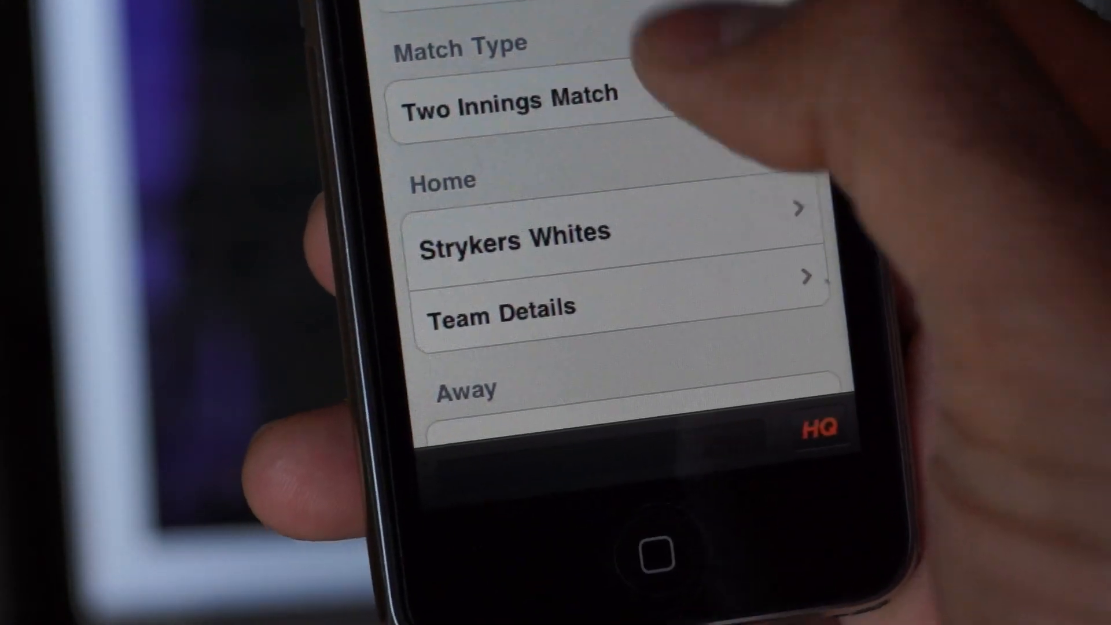
{"action": "left_click", "coordinate": [512, 233]}
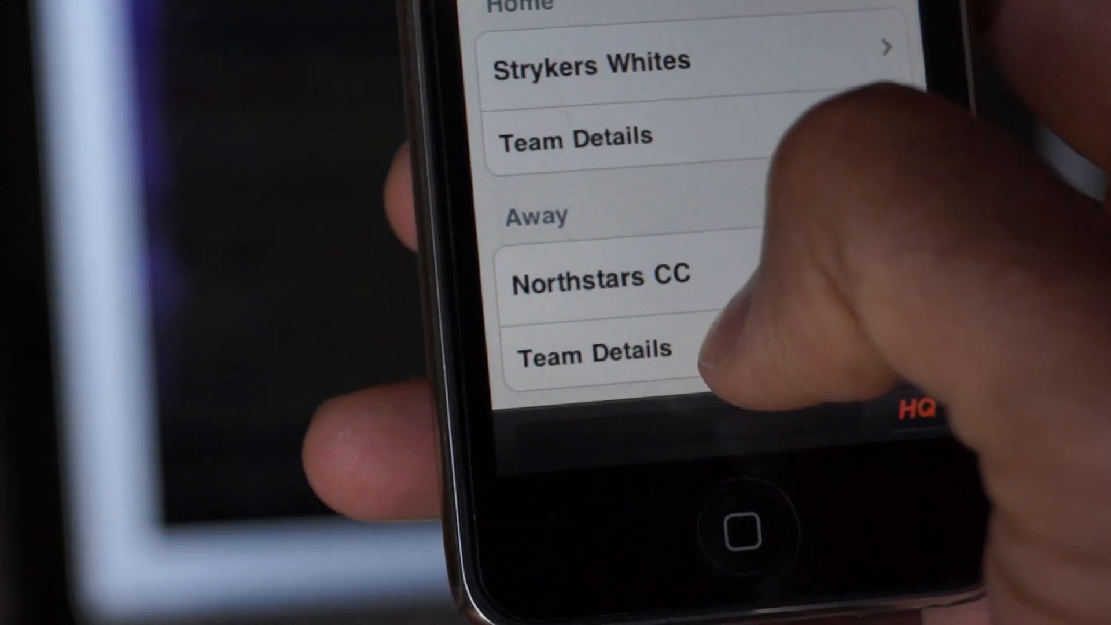
{"action": "scroll", "scroll_direction": "down", "scroll_amount": 3}
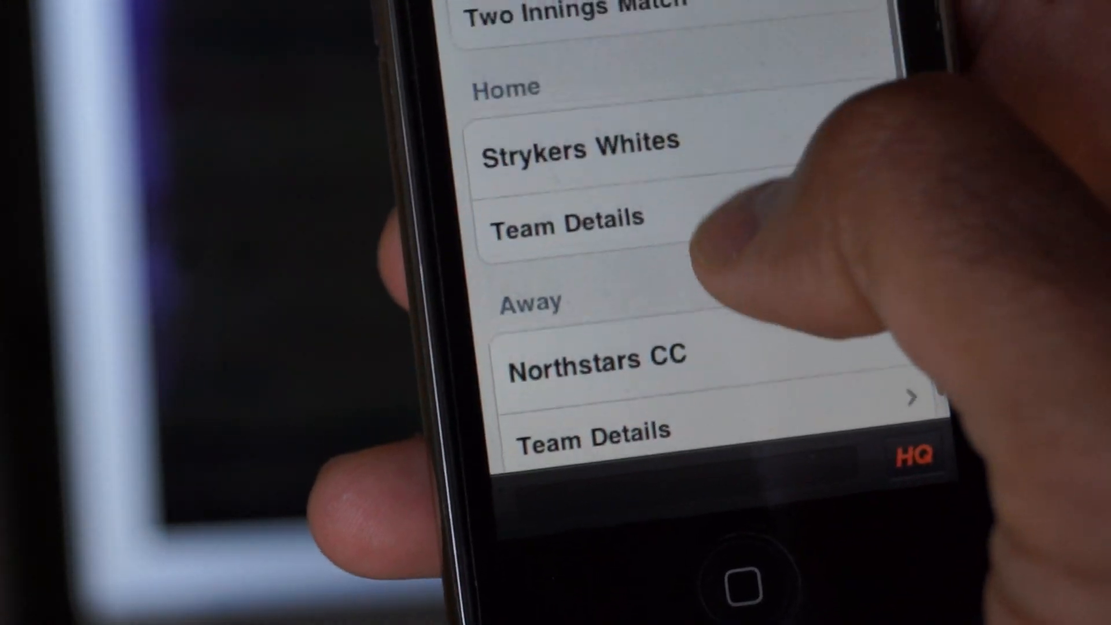